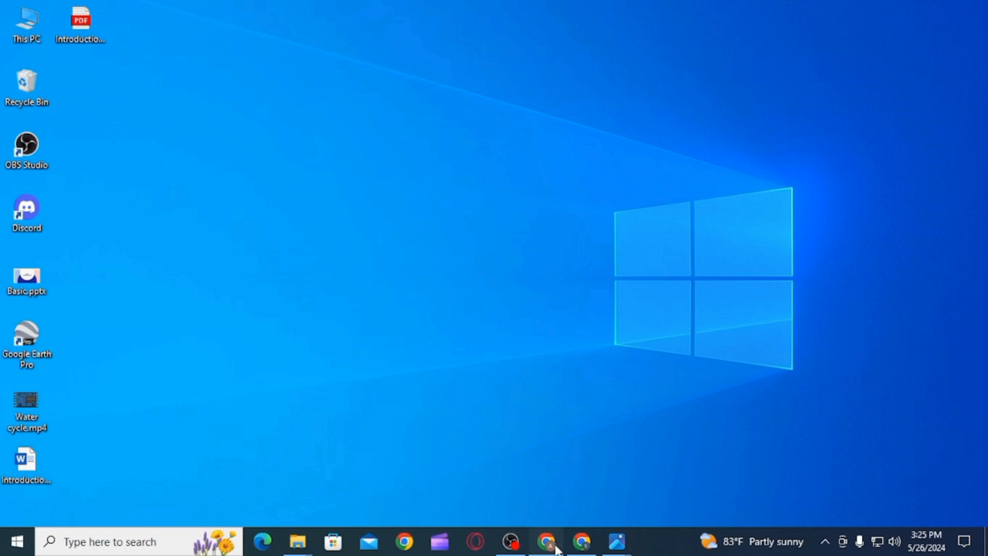
Step: Bring up linkedin.com/home in Chrome and scroll to the email and password fields
left_click(551, 555)
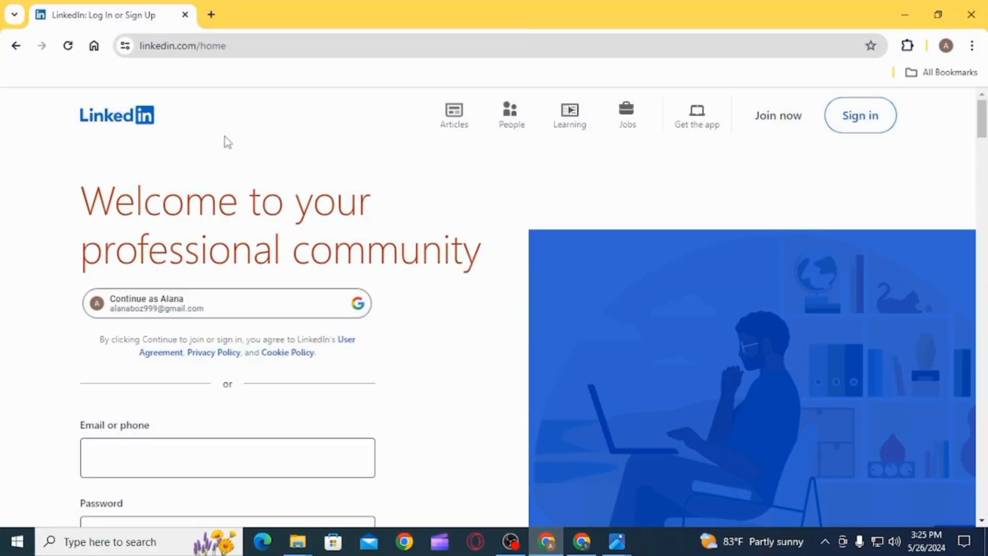
left_click(183, 46)
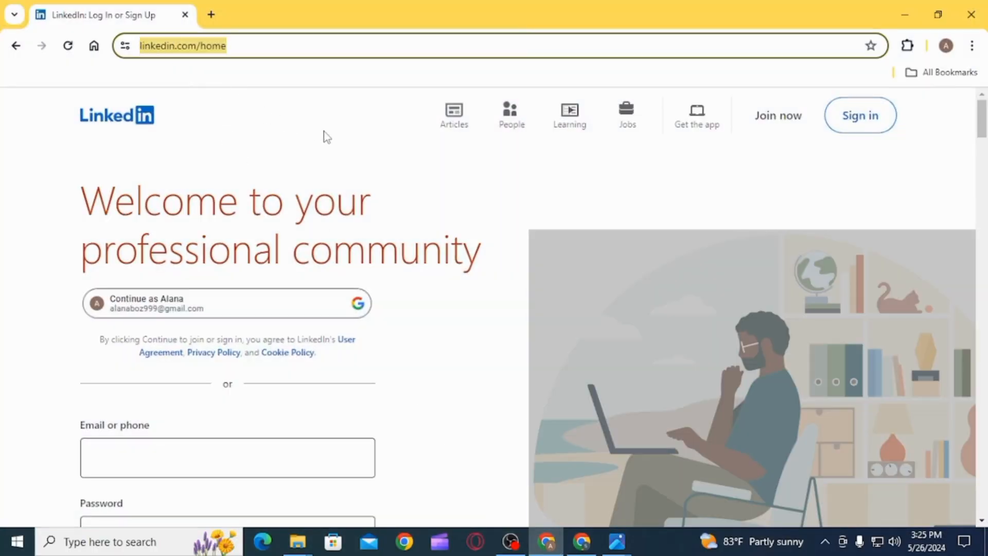
scroll("down", 3)
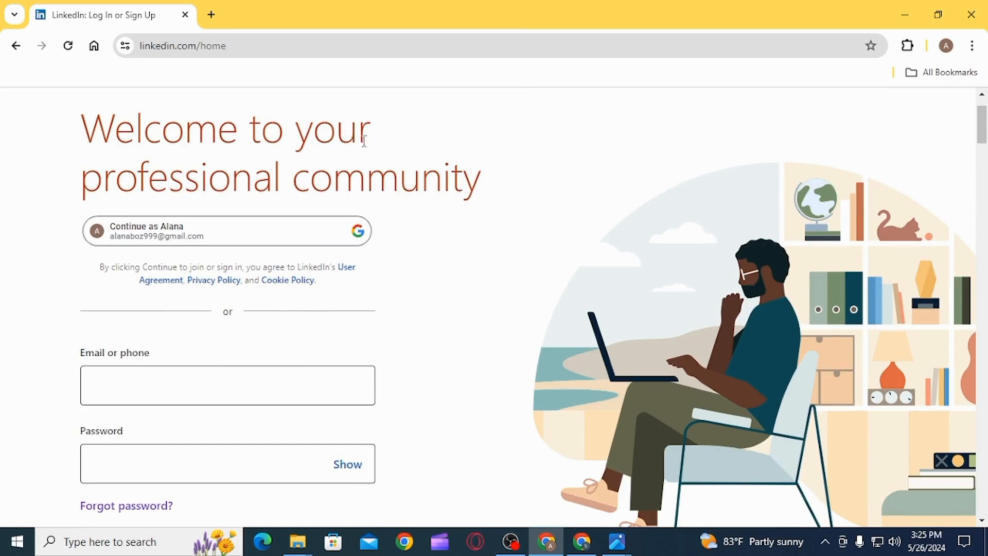
scroll("down", 3)
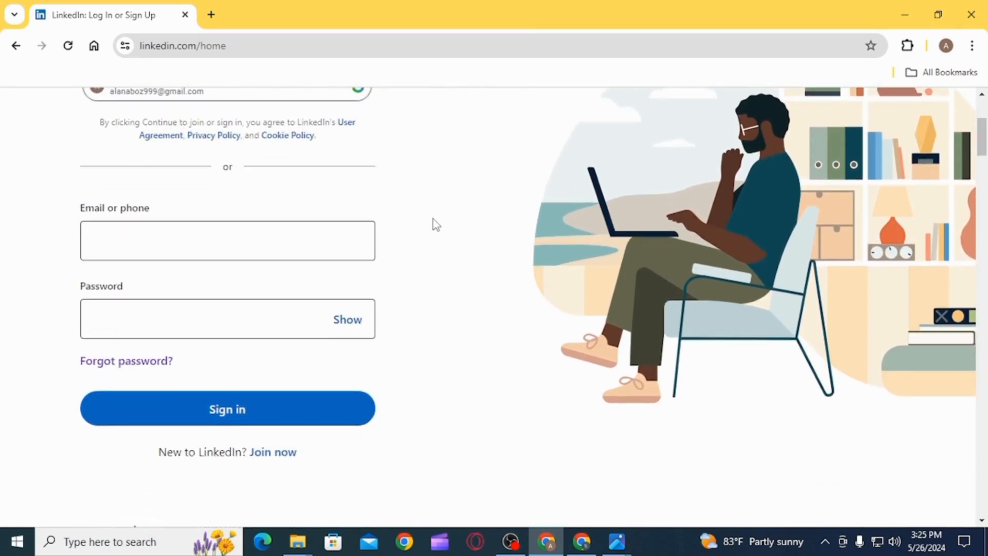
mouse_move(448, 193)
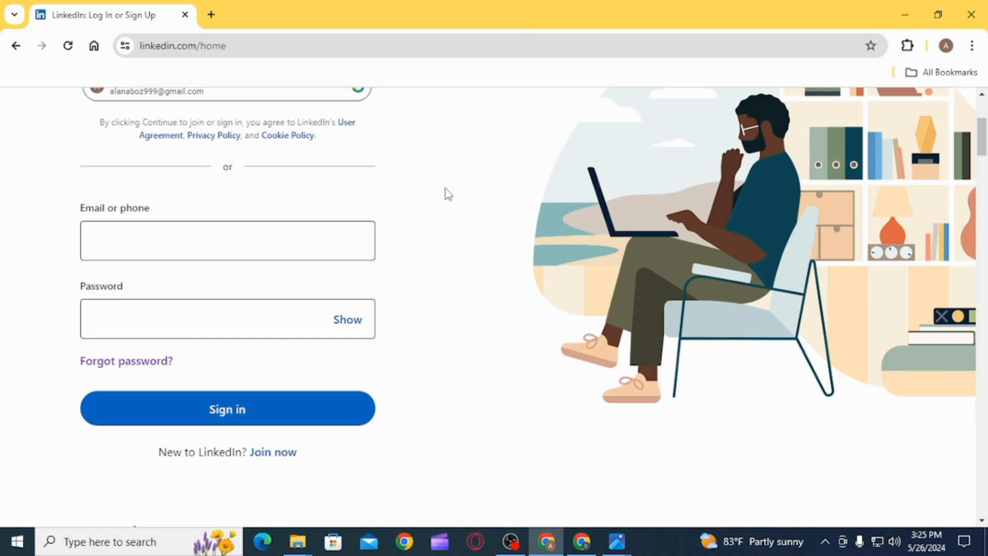
mouse_move(119, 271)
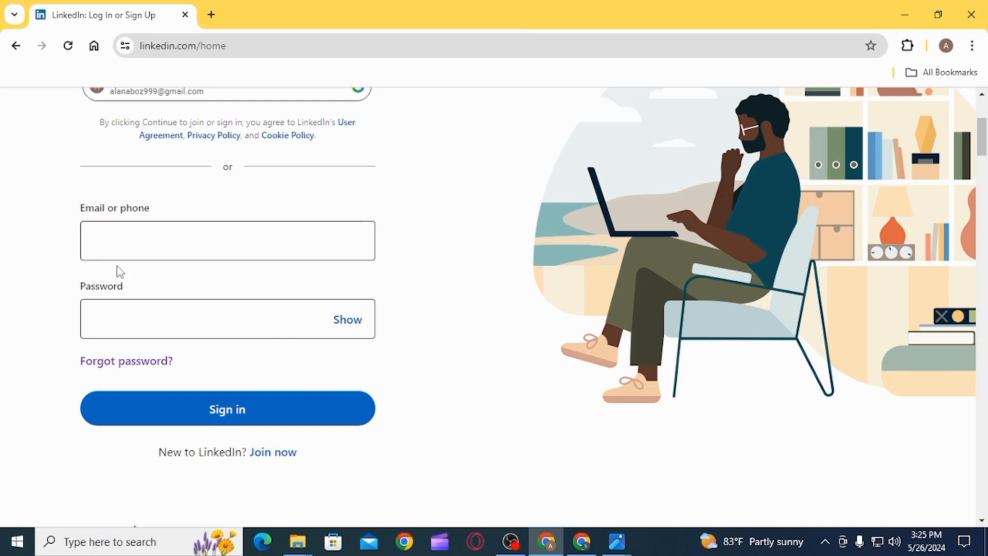
Step: Enter the email 'alana' and the account password in the sign-in form
left_click(228, 240)
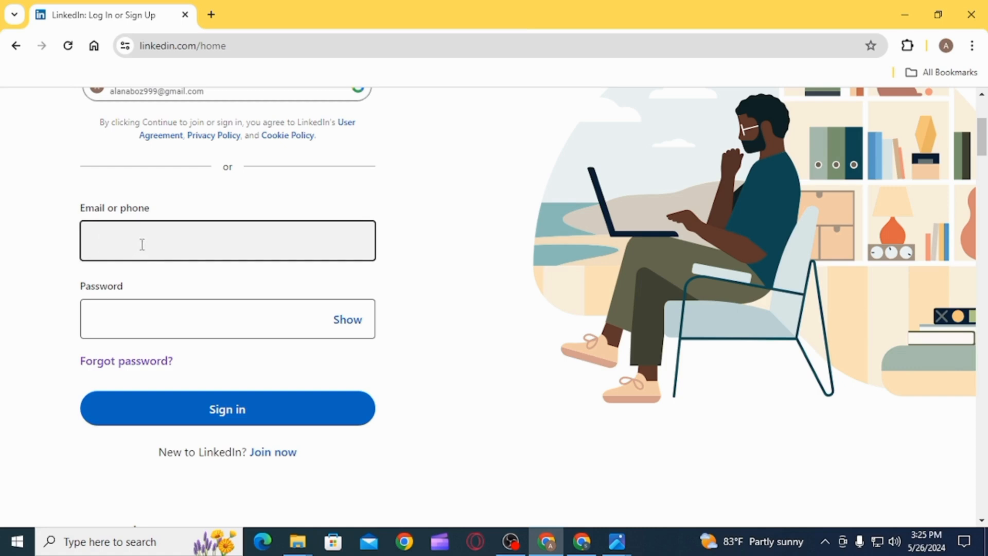
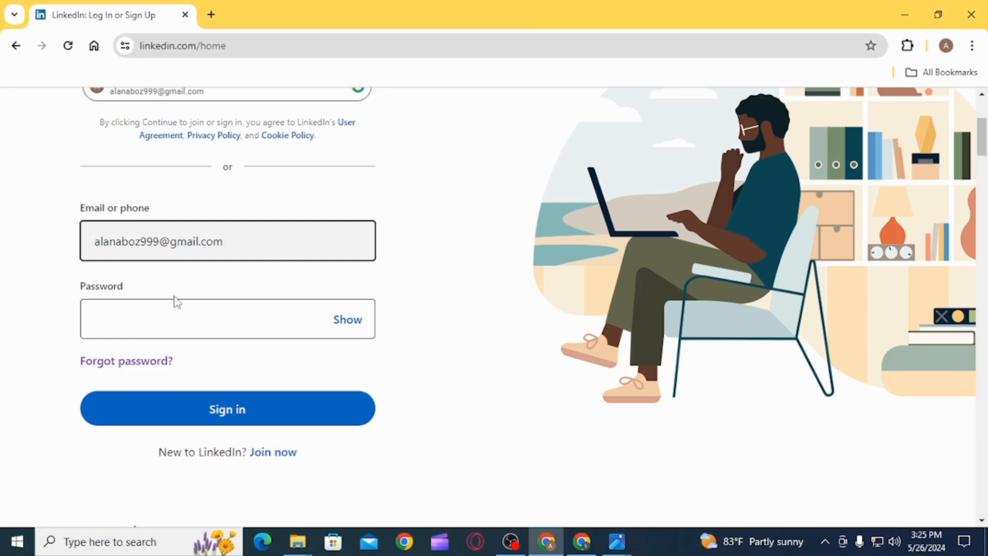
type("••••••••")
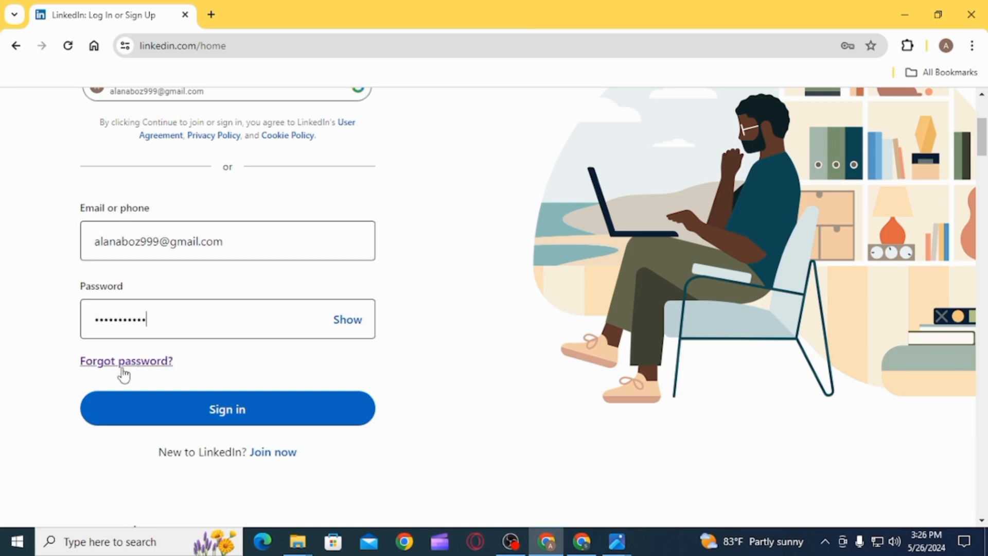
mouse_move(480, 337)
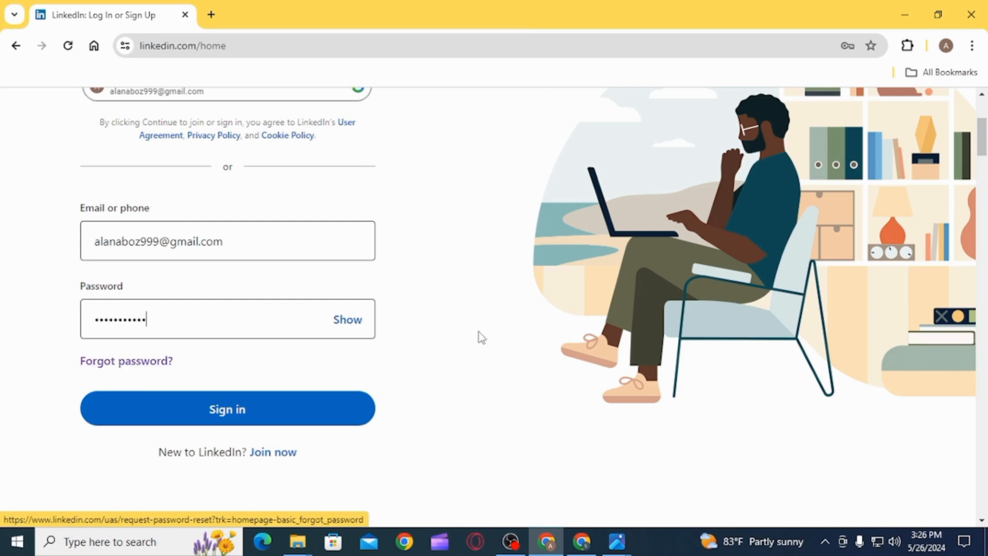
mouse_move(231, 393)
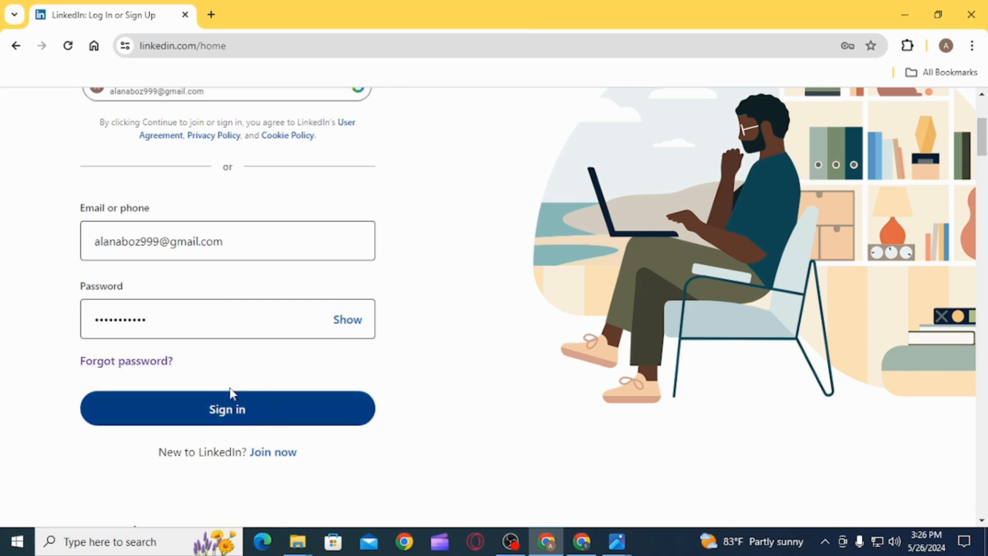
Step: Sign in and choose 'Re-activate my account' on the Welcome back page
left_click(228, 408)
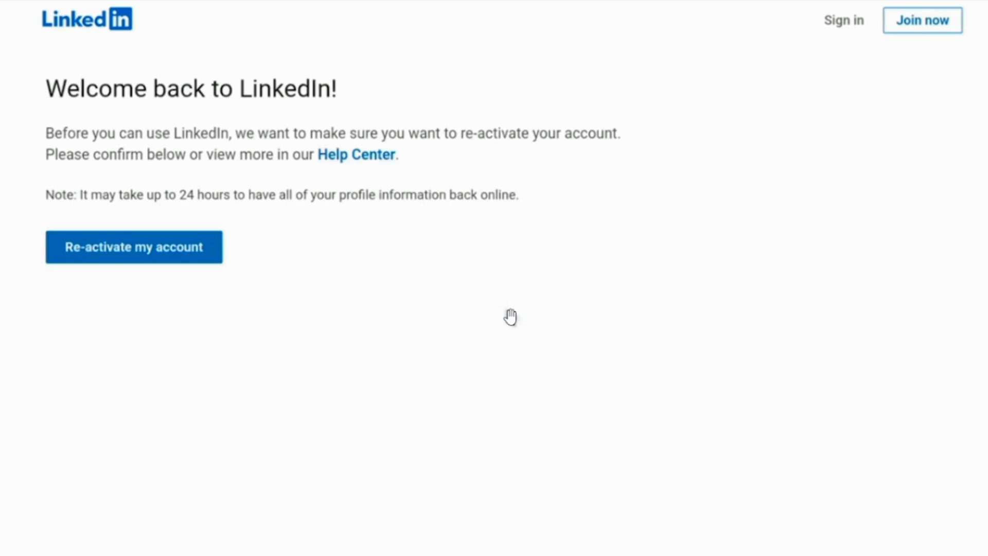
left_click(133, 247)
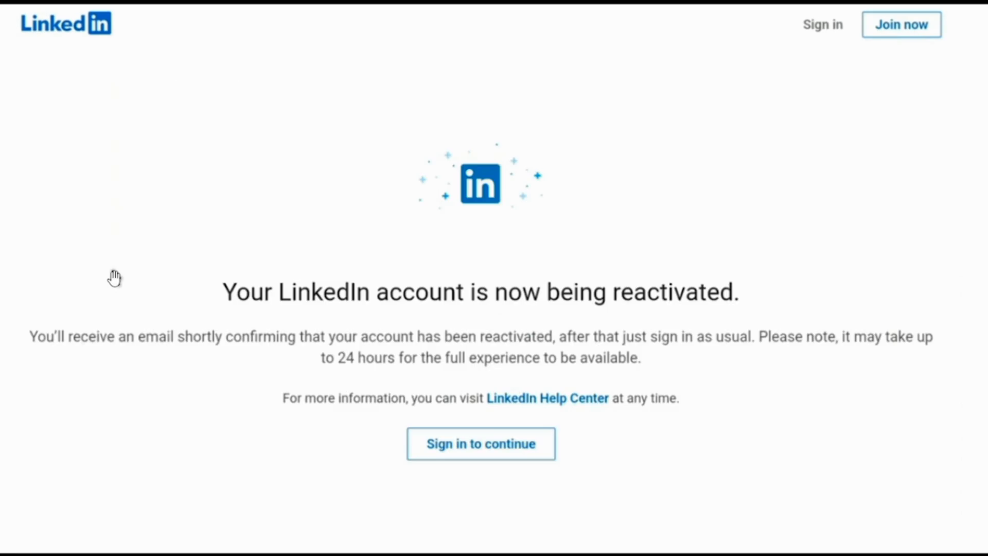